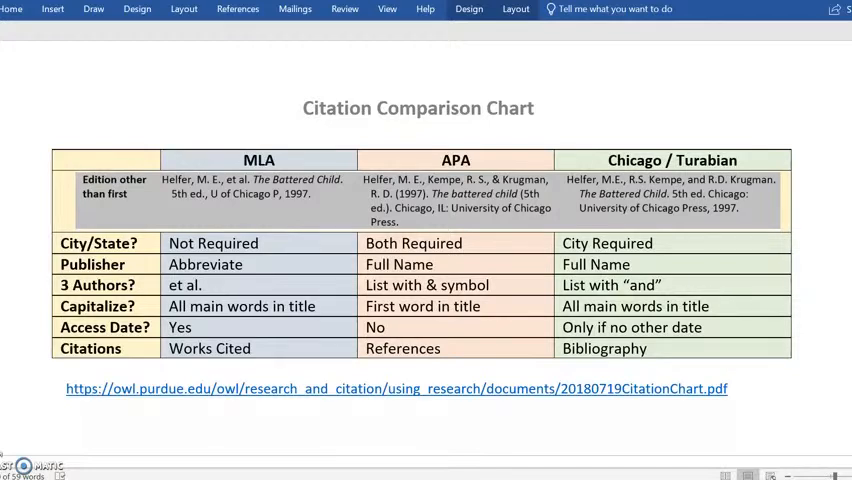
pyautogui.moveTo(668, 118)
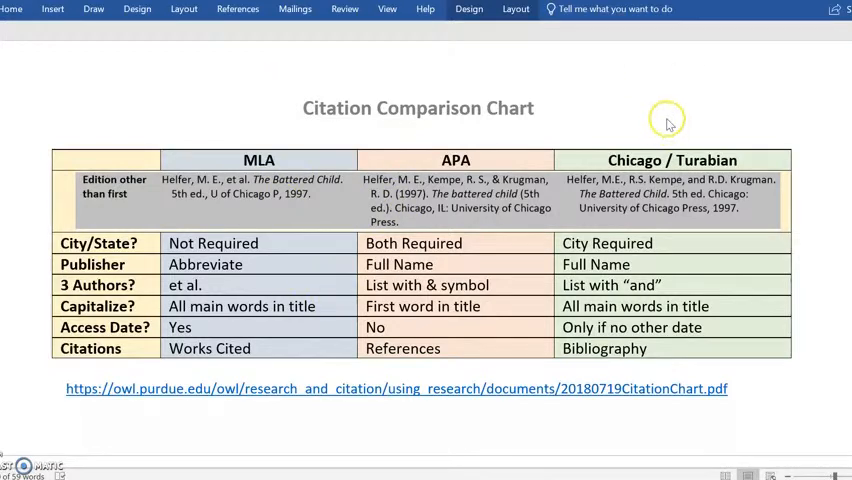
pyautogui.moveTo(600, 184)
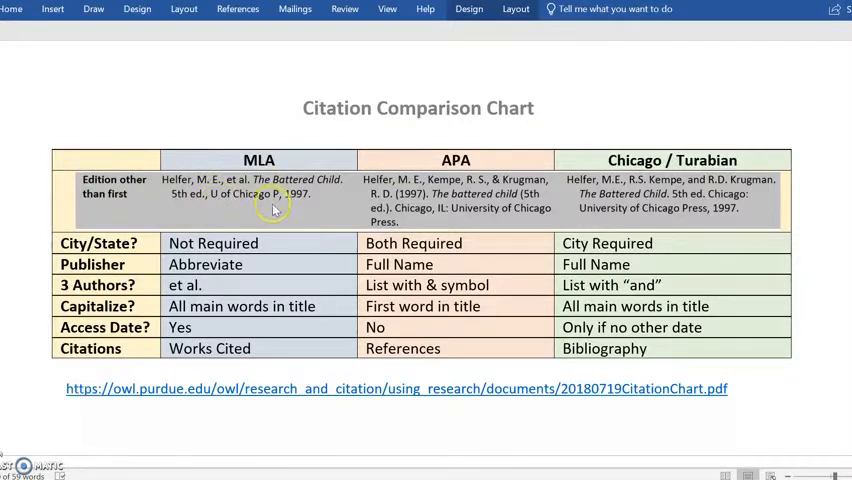
pyautogui.moveTo(648, 228)
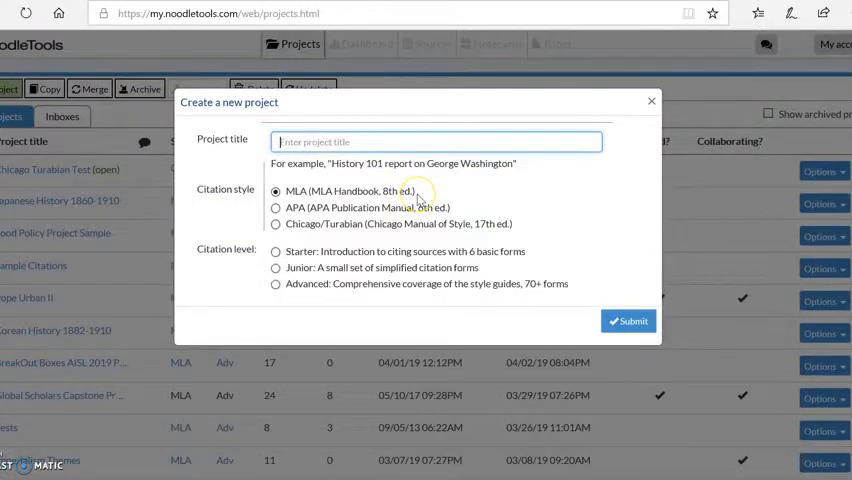
# Name the project 'My Project' and choose the Chicago/Turabian citation style
pyautogui.write('M')
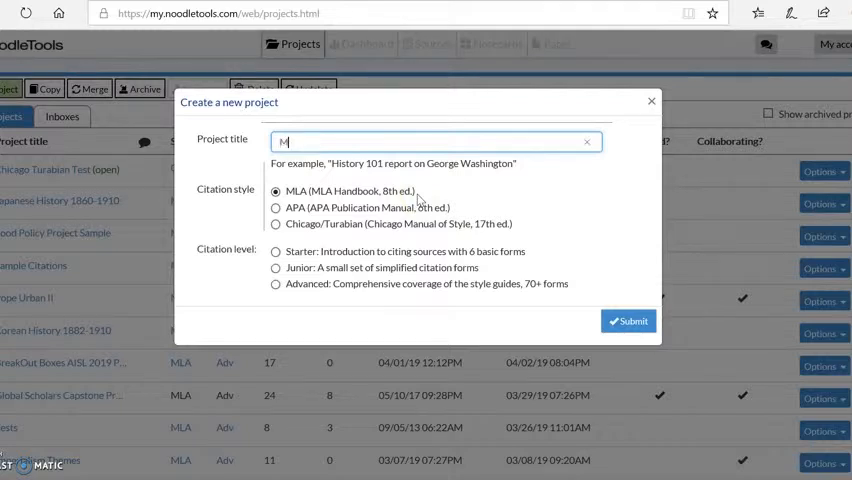
pyautogui.write('y Project')
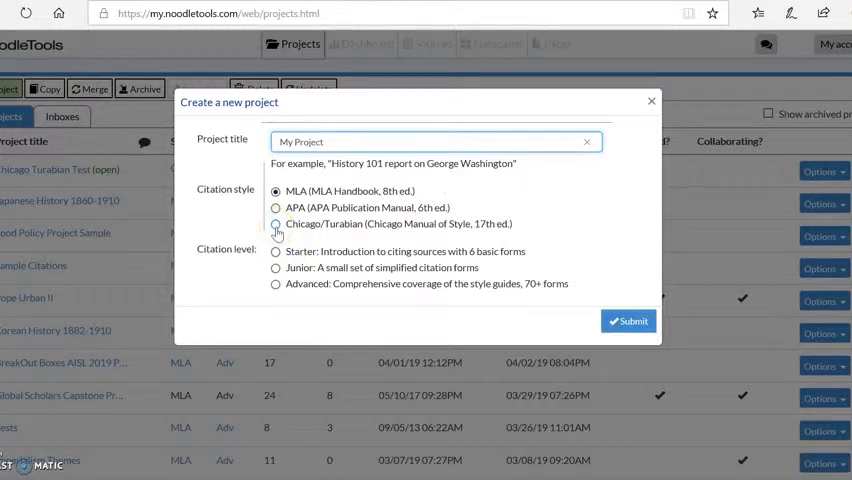
pyautogui.click(276, 224)
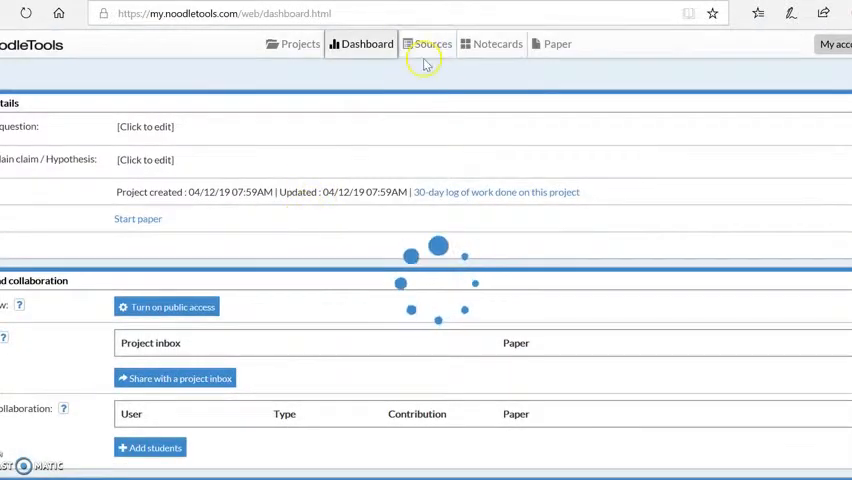
# From Sources, begin a new print-or-in-hand Book citation and continue to its entry form
pyautogui.click(432, 44)
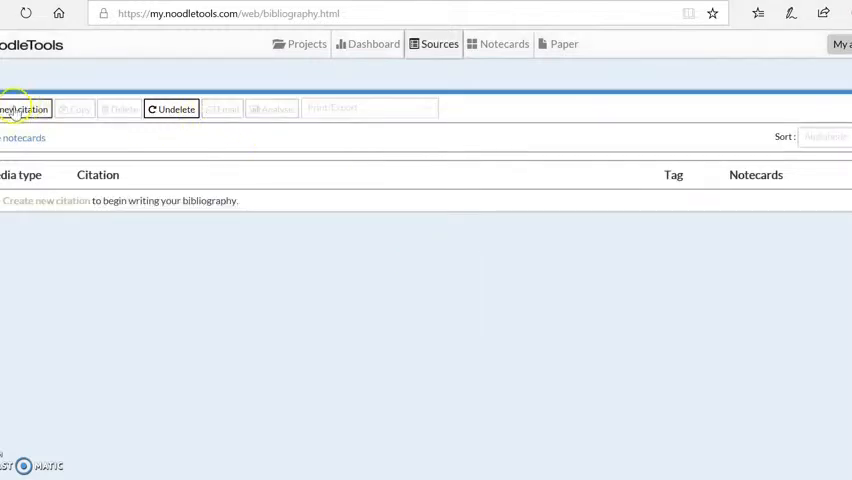
pyautogui.click(24, 108)
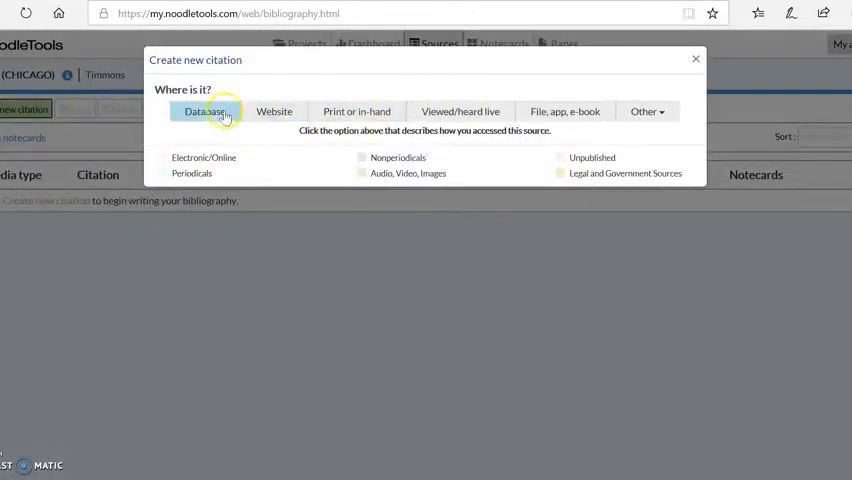
pyautogui.click(356, 112)
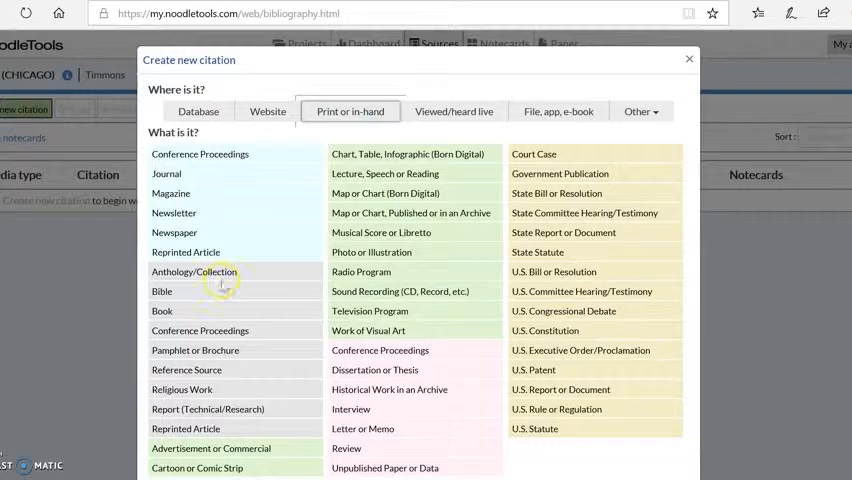
pyautogui.click(162, 312)
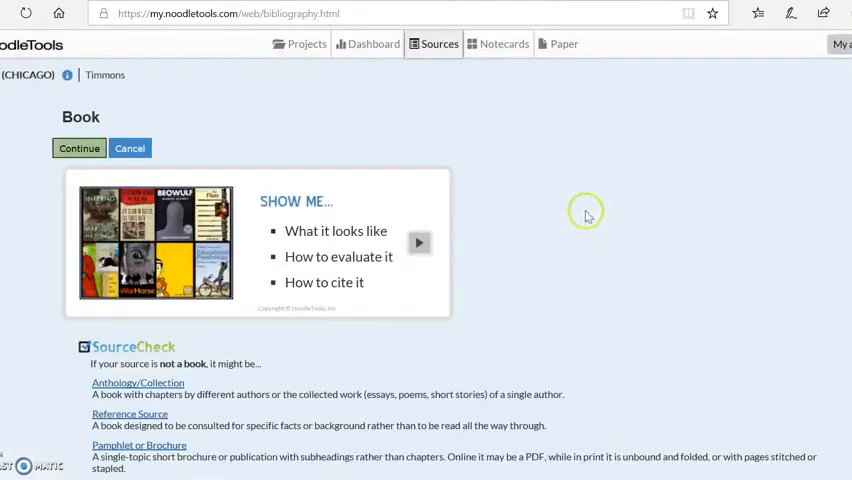
pyautogui.click(80, 148)
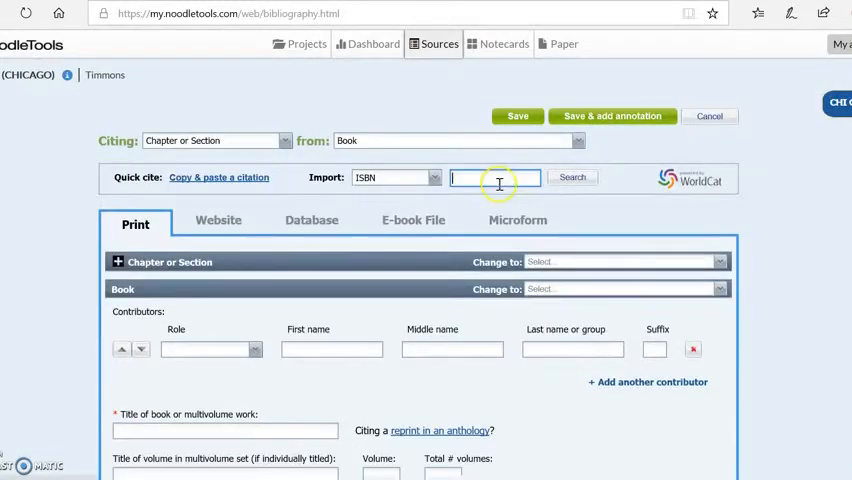
# Search WorldCat by ISBN and import the found book's details into the citation
pyautogui.click(572, 176)
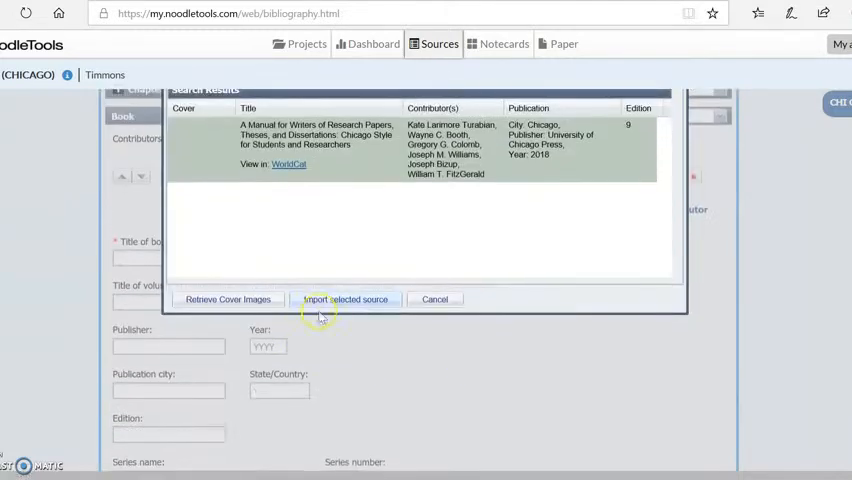
pyautogui.click(344, 300)
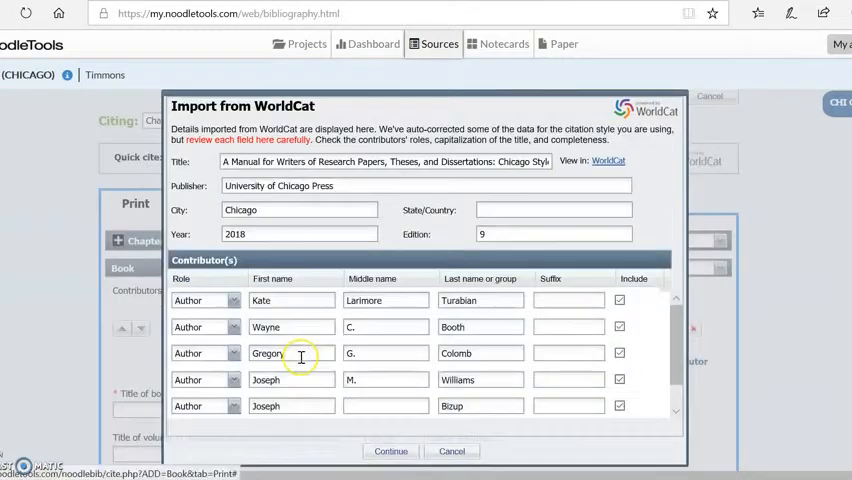
pyautogui.scroll(-3)
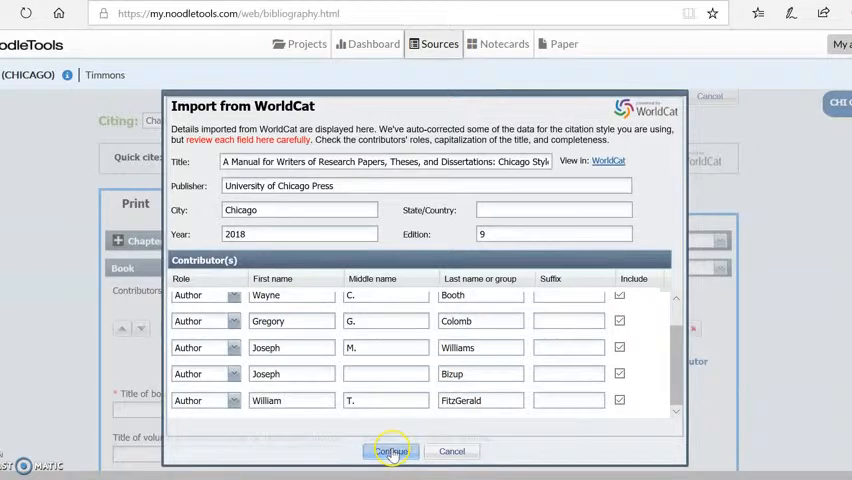
pyautogui.click(390, 452)
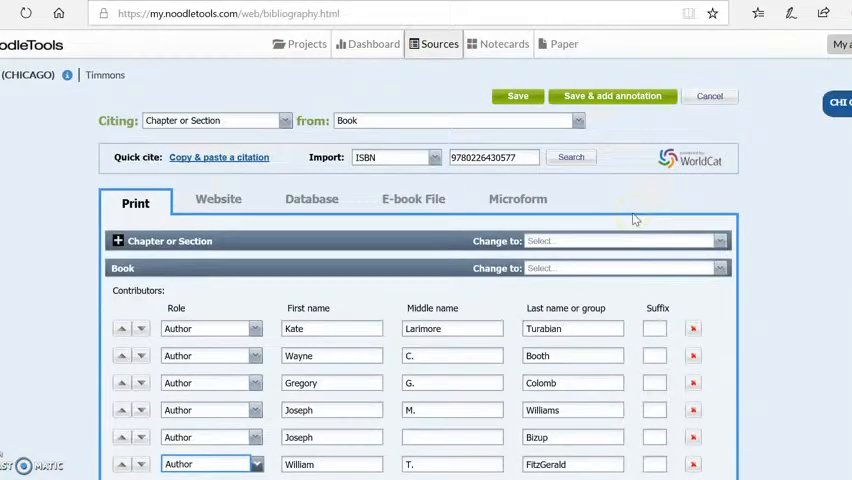
# Review the imported contributors and publisher and show Advanced help on publisher names
pyautogui.scroll(-3)
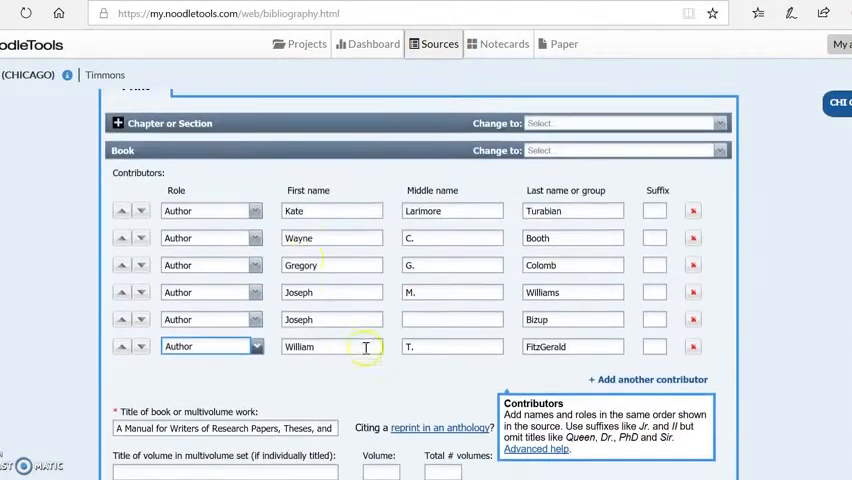
pyautogui.scroll(-3)
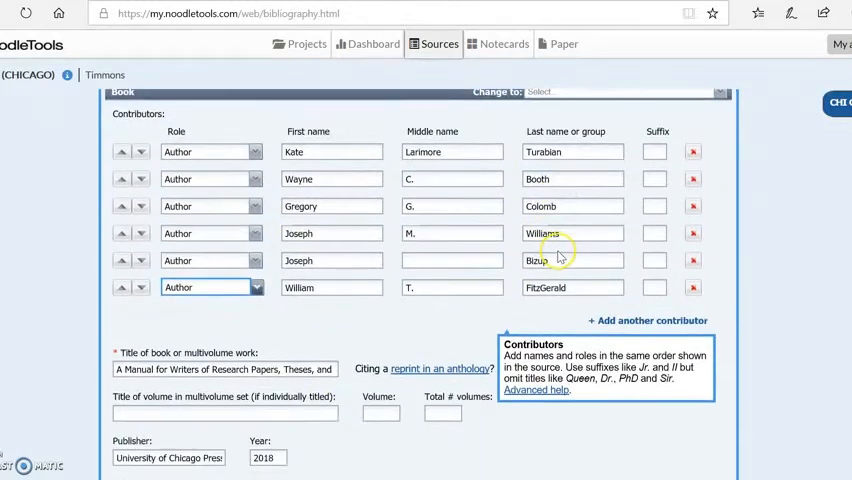
pyautogui.scroll(-3)
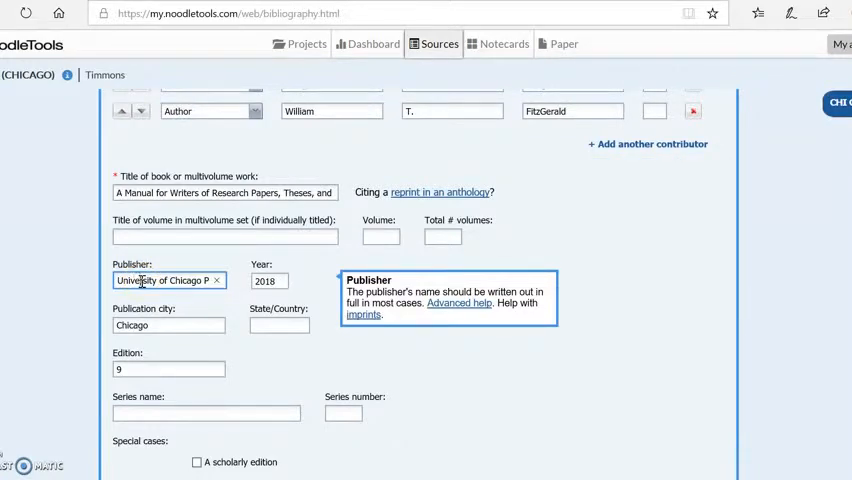
pyautogui.moveTo(548, 258)
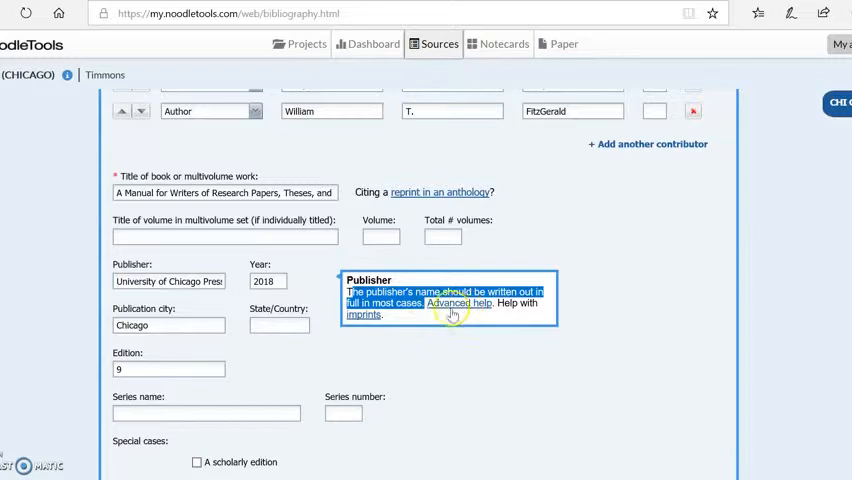
pyautogui.click(458, 304)
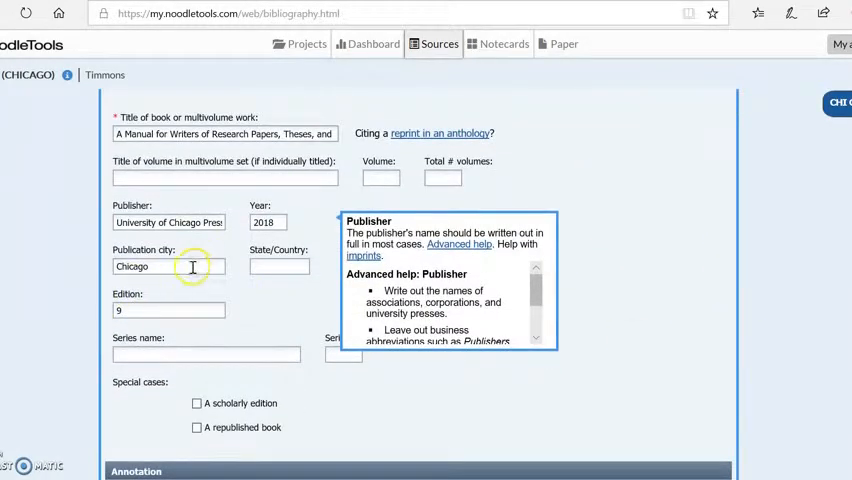
# Show Advanced help for the Publication city field and read through its guidance
pyautogui.click(168, 266)
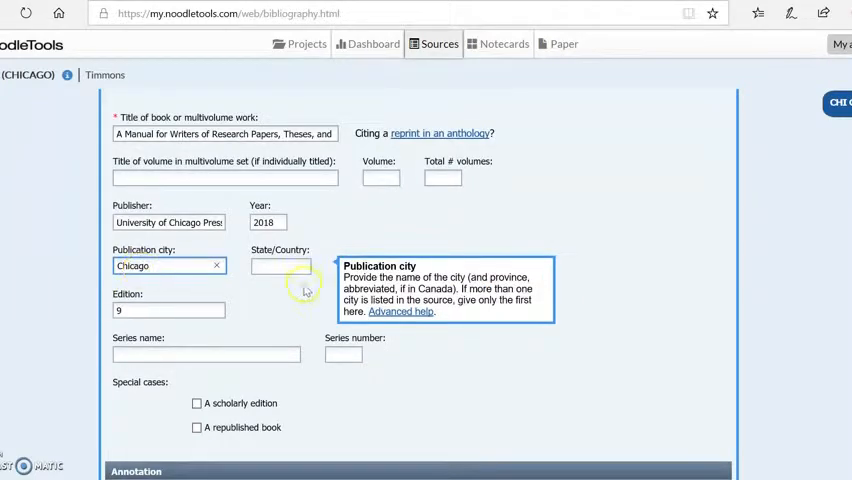
pyautogui.moveTo(484, 276)
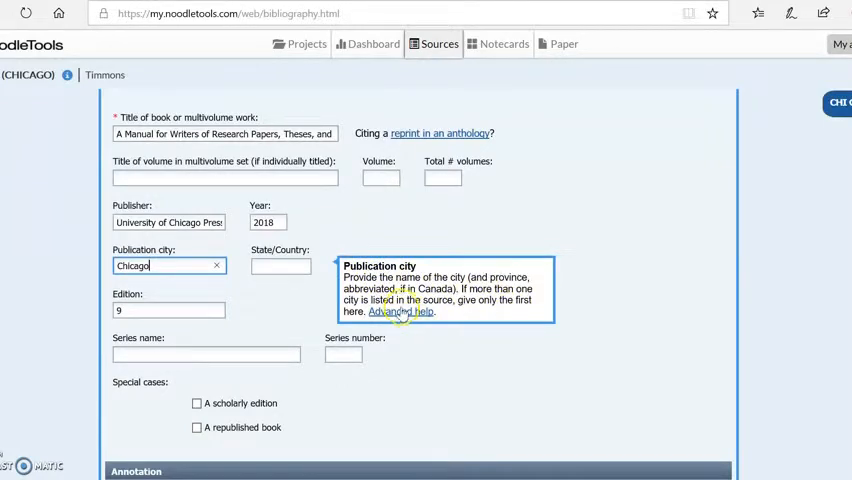
pyautogui.click(400, 312)
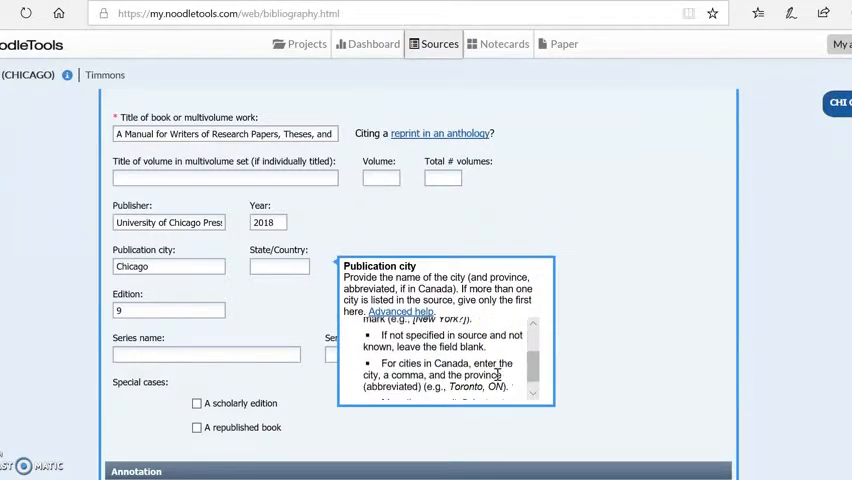
pyautogui.scroll(-3)
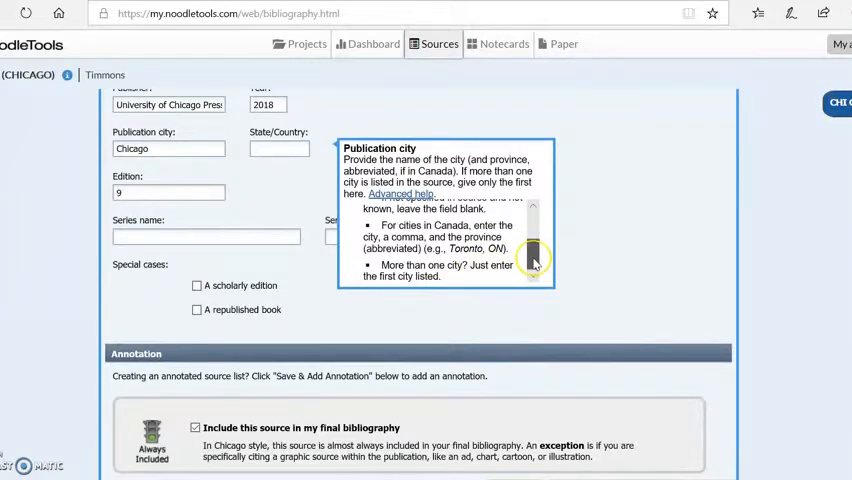
pyautogui.scroll(-3)
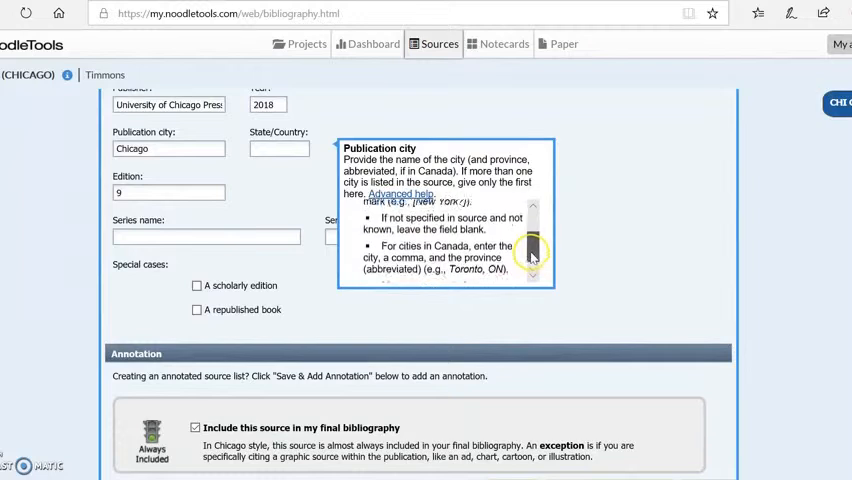
pyautogui.scroll(-3)
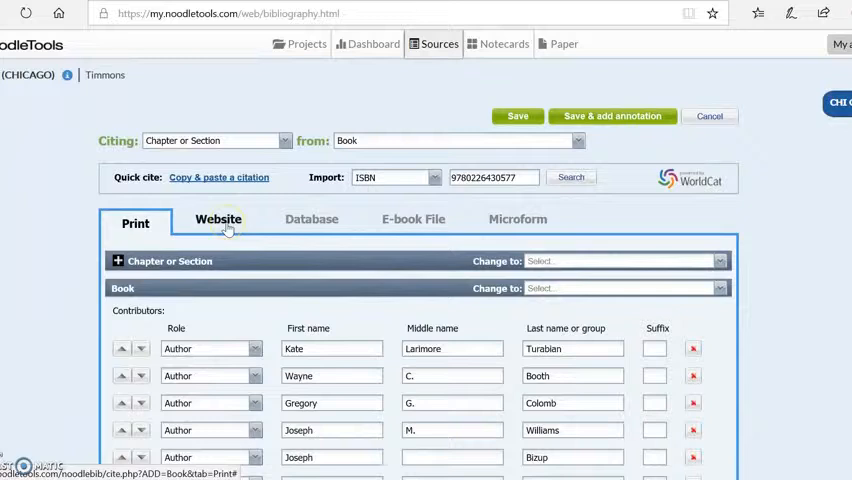
pyautogui.click(218, 220)
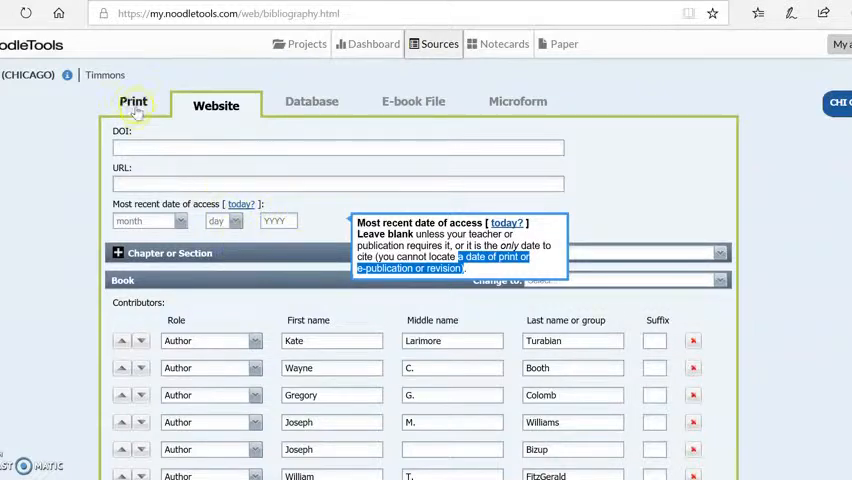
pyautogui.click(132, 100)
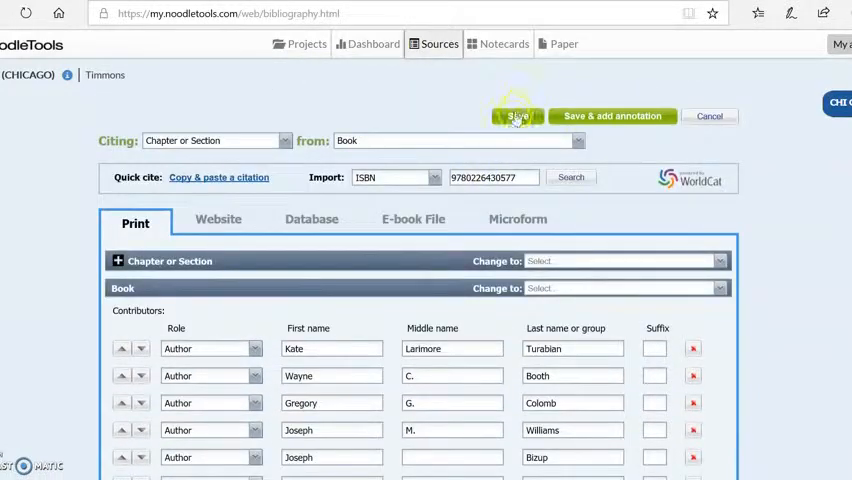